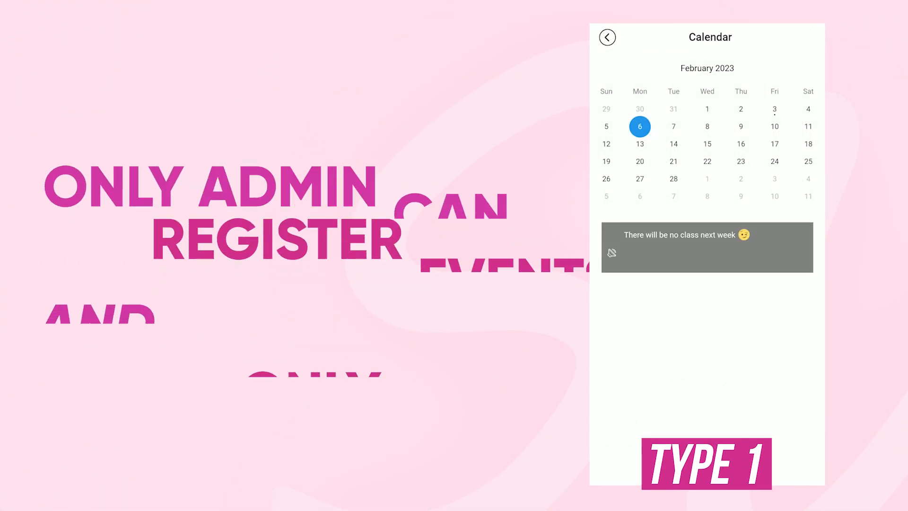
Step: View February 3, 2023 in the app calendar listing the Live Concert Schedule and Dance show events
{"action": "left_click", "coordinate": [774, 110]}
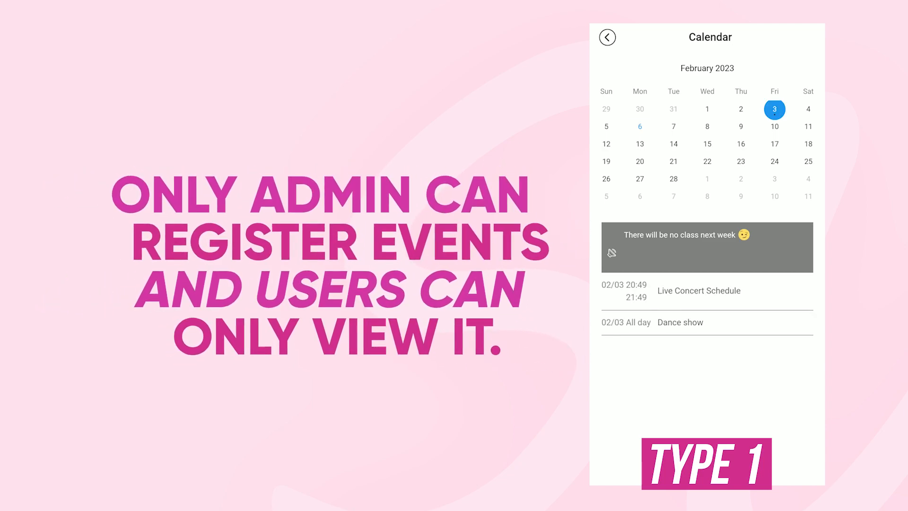
{"action": "left_click", "coordinate": [698, 290]}
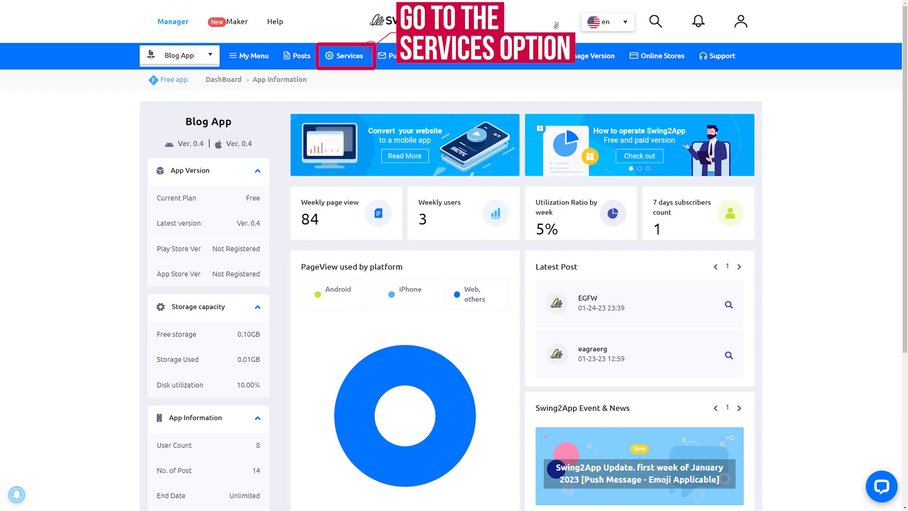
Step: Go via Services to the Blog App's Bulletin Board list
{"action": "left_click", "coordinate": [349, 56]}
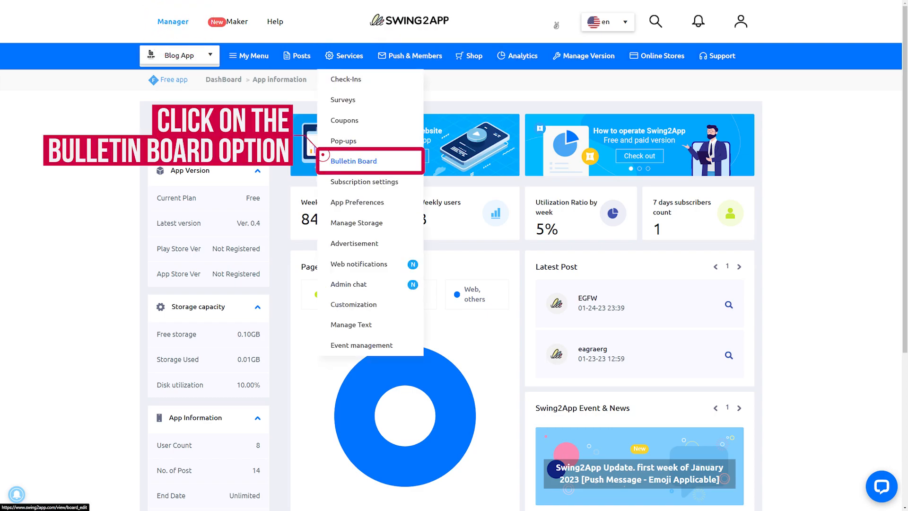
{"action": "left_click", "coordinate": [353, 161]}
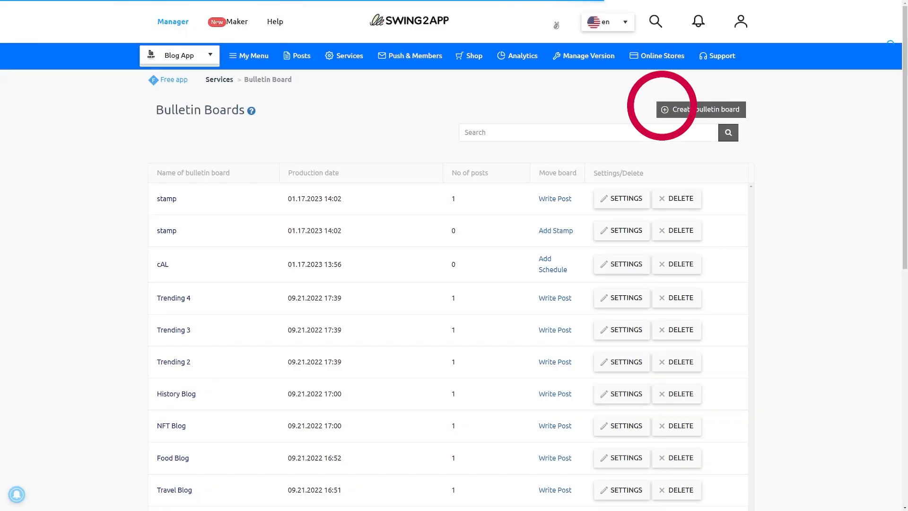
Step: Start a new Calendar bulletin board with its description and the calendar service purpose
{"action": "left_click", "coordinate": [700, 109]}
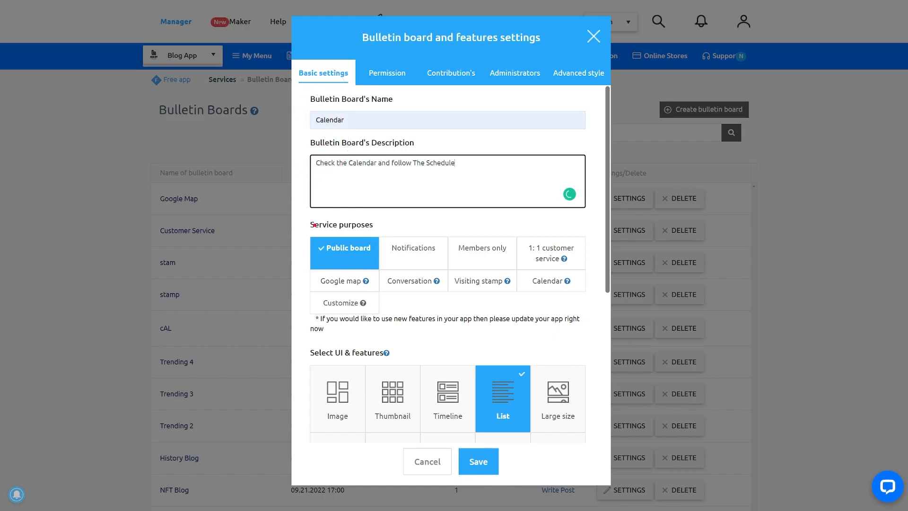
{"action": "left_click", "coordinate": [550, 280]}
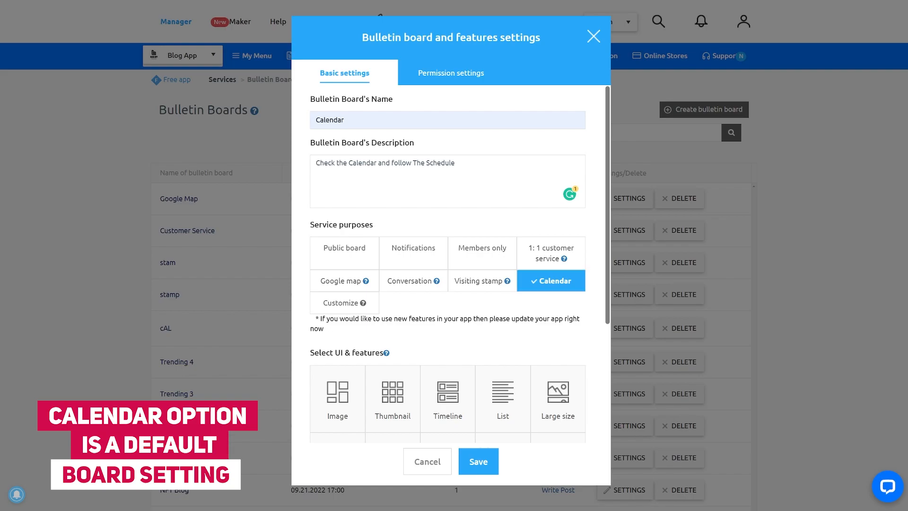
{"action": "scroll", "scroll_direction": "down", "scroll_amount": 3}
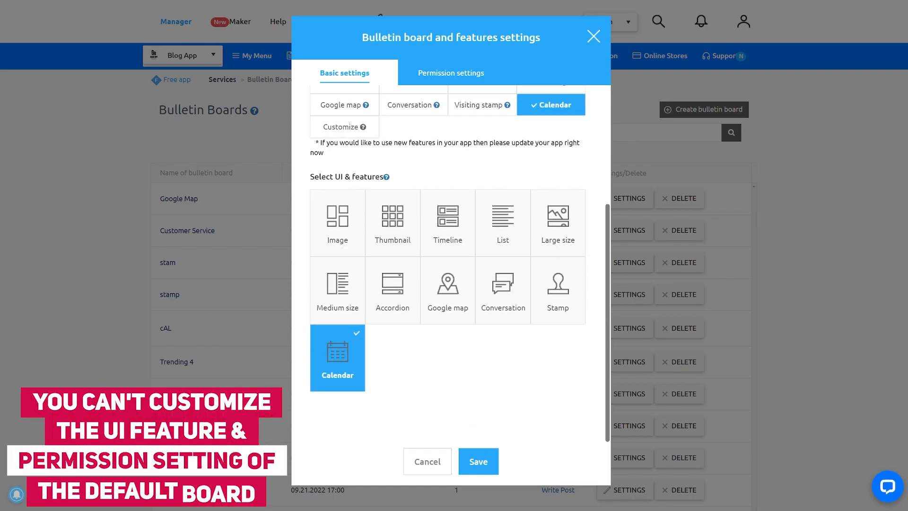
{"action": "left_click", "coordinate": [450, 73]}
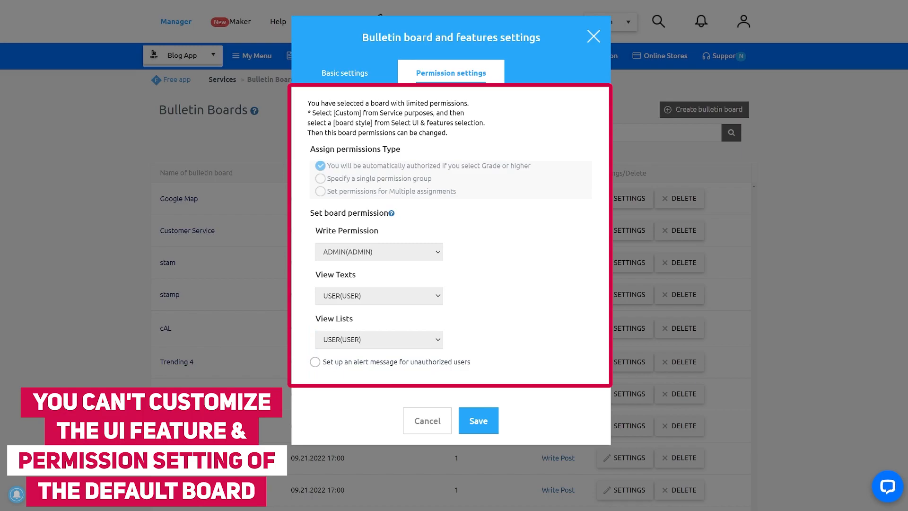
{"action": "left_click", "coordinate": [344, 73]}
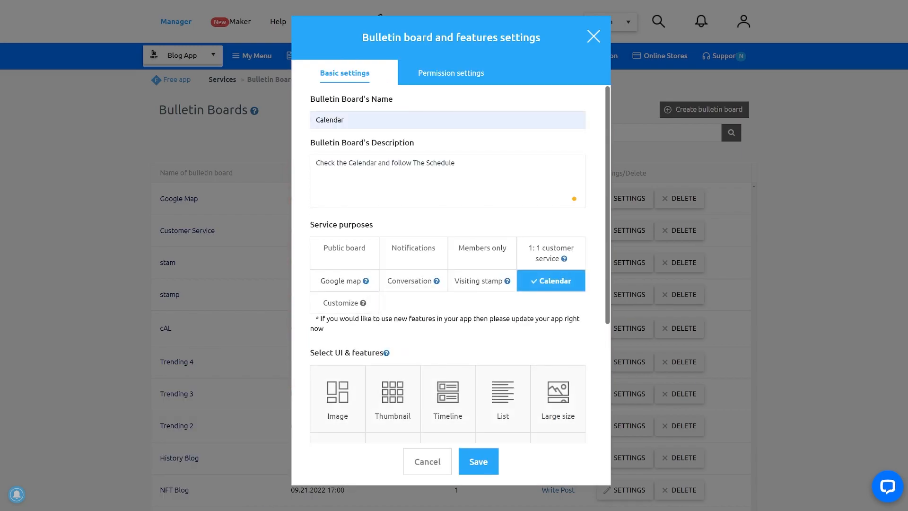
Step: Switch the board's purpose to Customize with the Calendar UI layout and show its Permission settings
{"action": "left_click", "coordinate": [344, 302]}
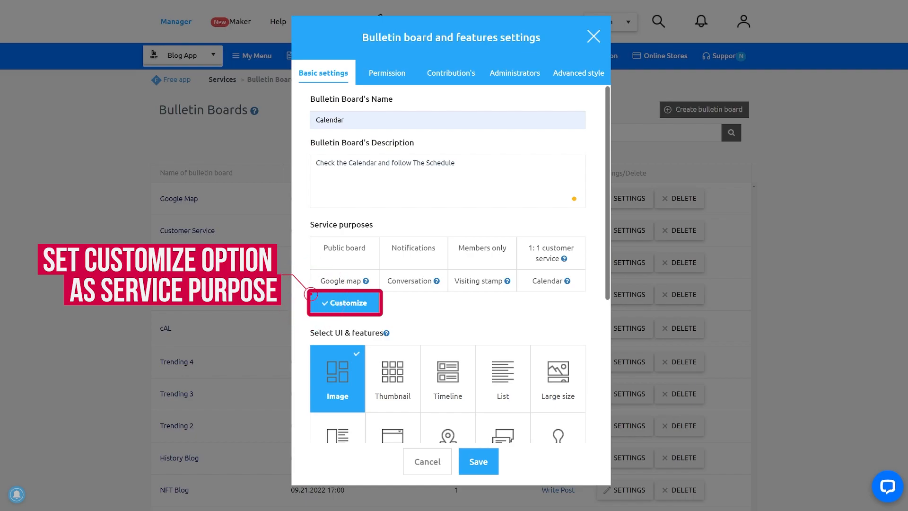
{"action": "scroll", "scroll_direction": "down", "scroll_amount": 3}
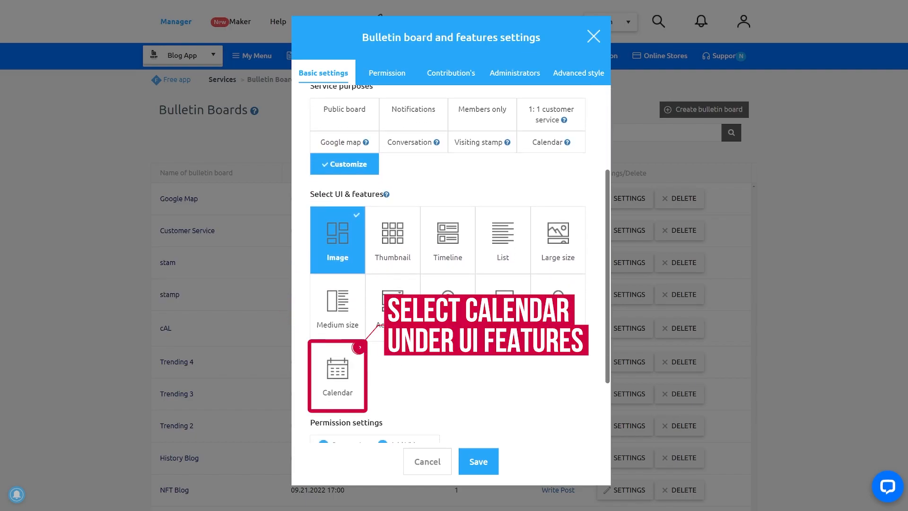
{"action": "left_click", "coordinate": [336, 375]}
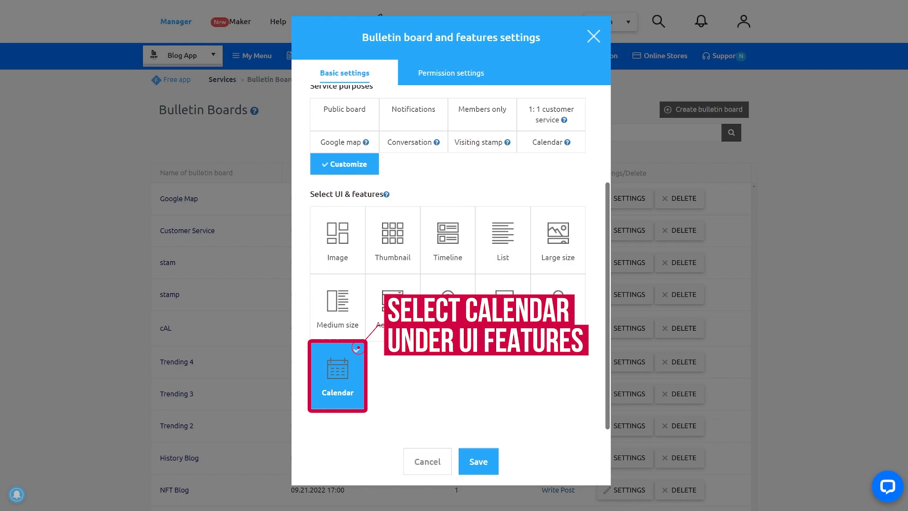
{"action": "left_click", "coordinate": [450, 73]}
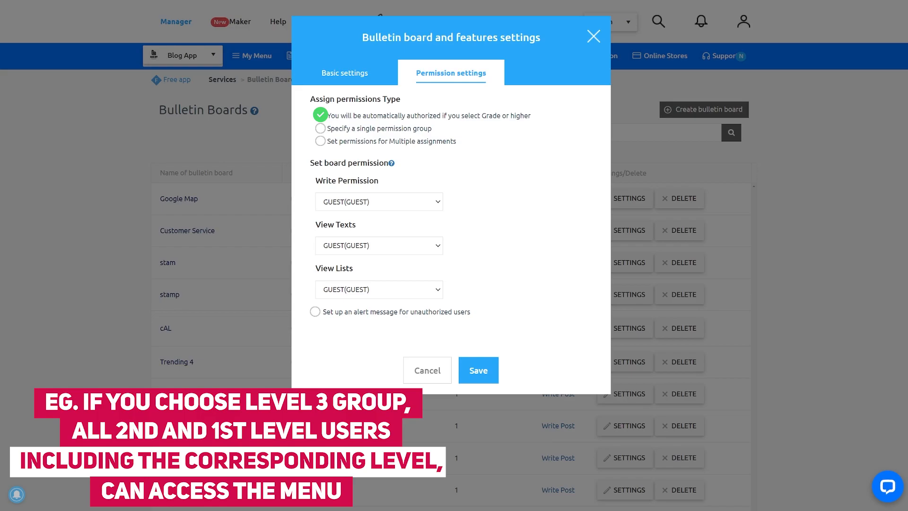
Step: Set Write to ADMIN, View Texts and View Lists to USER, enable the access-denied alert, and save the board
{"action": "left_click", "coordinate": [319, 128]}
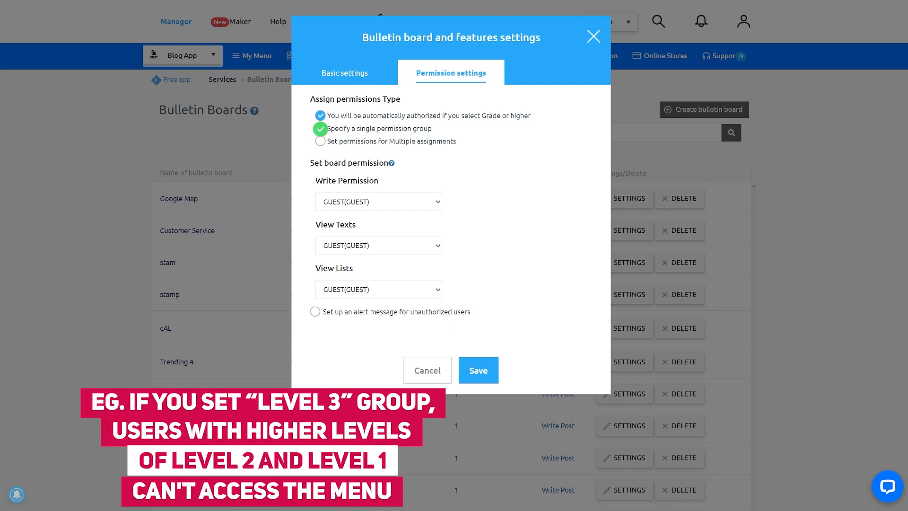
{"action": "left_click", "coordinate": [319, 141]}
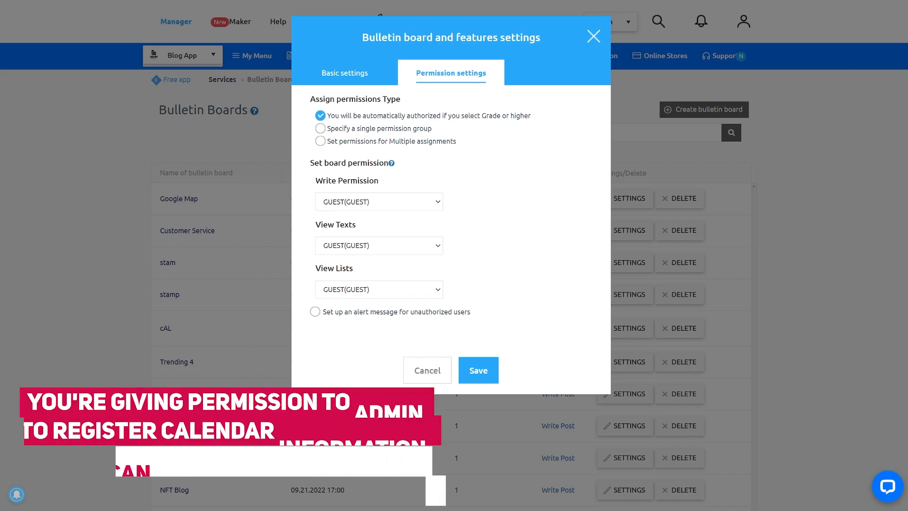
{"action": "left_click", "coordinate": [378, 201]}
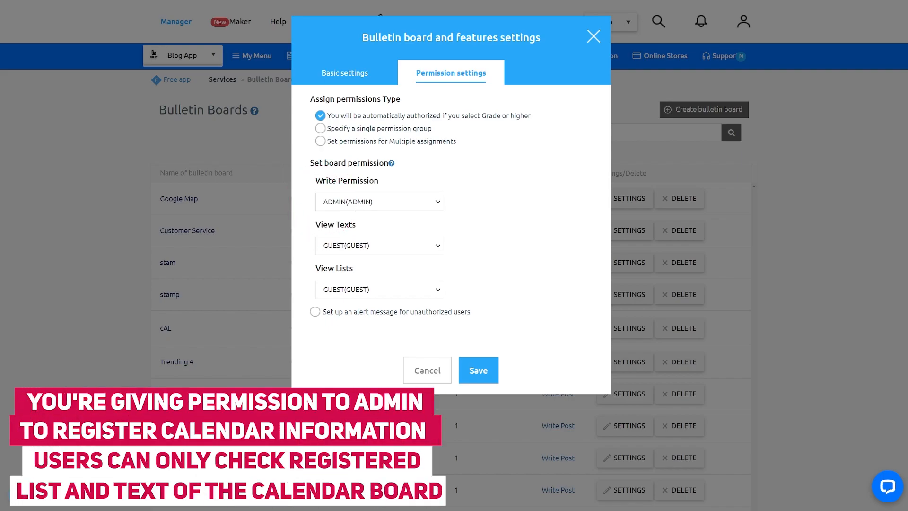
{"action": "left_click", "coordinate": [378, 289]}
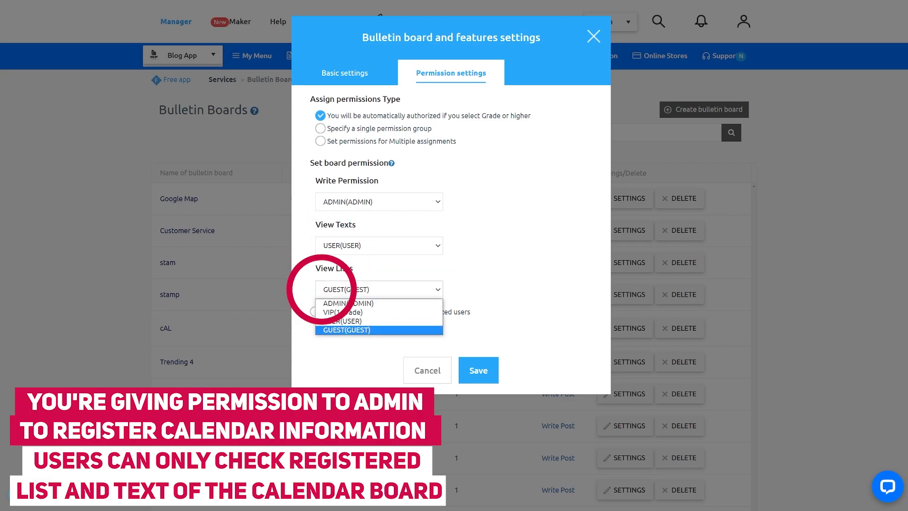
{"action": "left_click", "coordinate": [343, 321]}
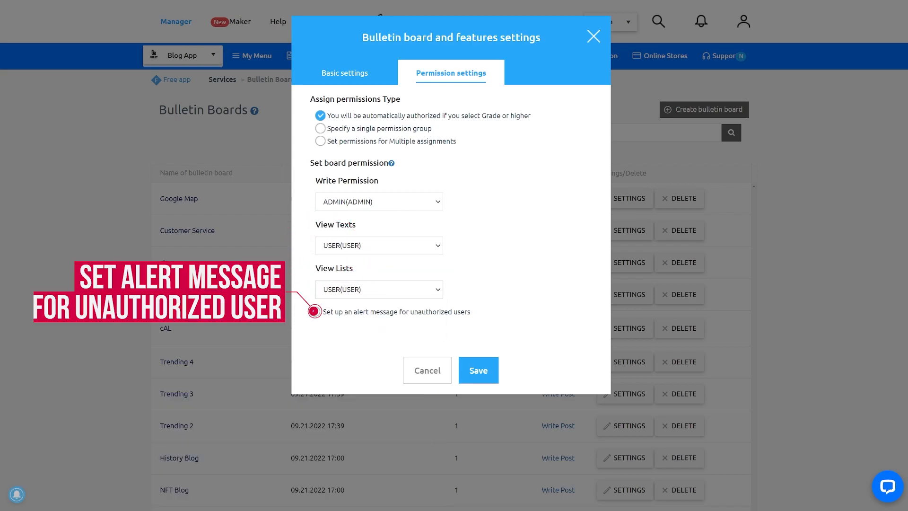
{"action": "left_click", "coordinate": [315, 311]}
{"action": "type", "text": "Your account does not have access.😟"}
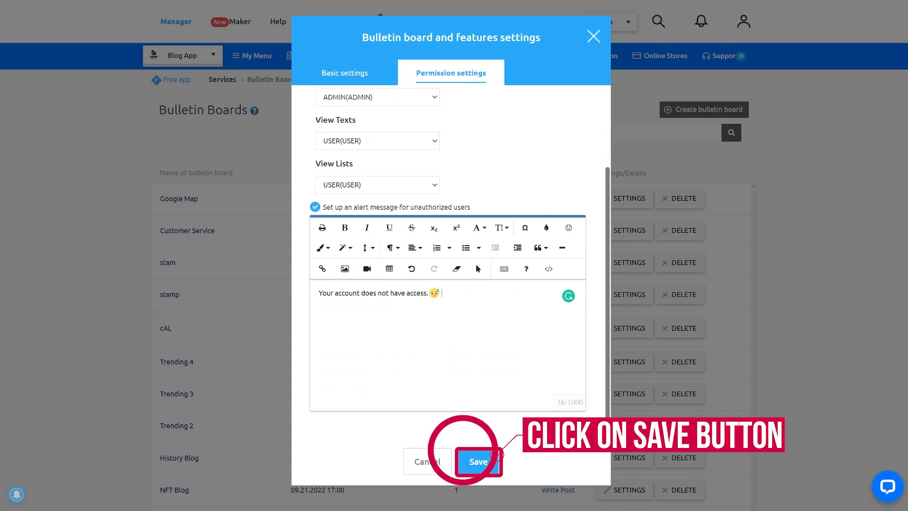
{"action": "left_click", "coordinate": [479, 461]}
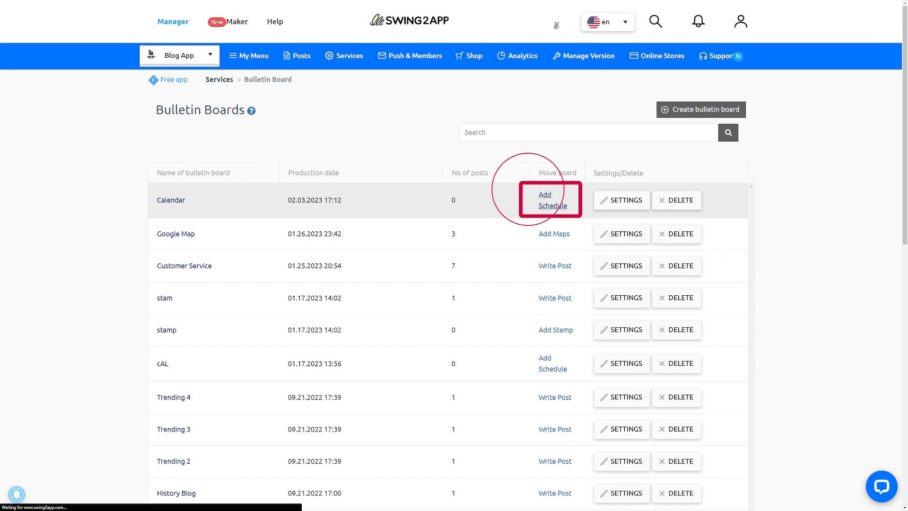
Step: Go to the Calendar board's schedules and start a blank new-schedule form
{"action": "left_click", "coordinate": [550, 199]}
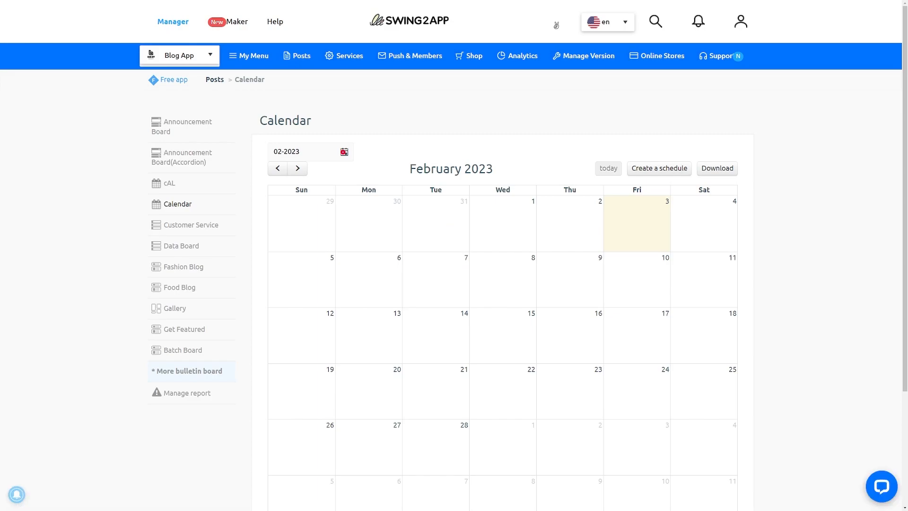
{"action": "left_click", "coordinate": [342, 151]}
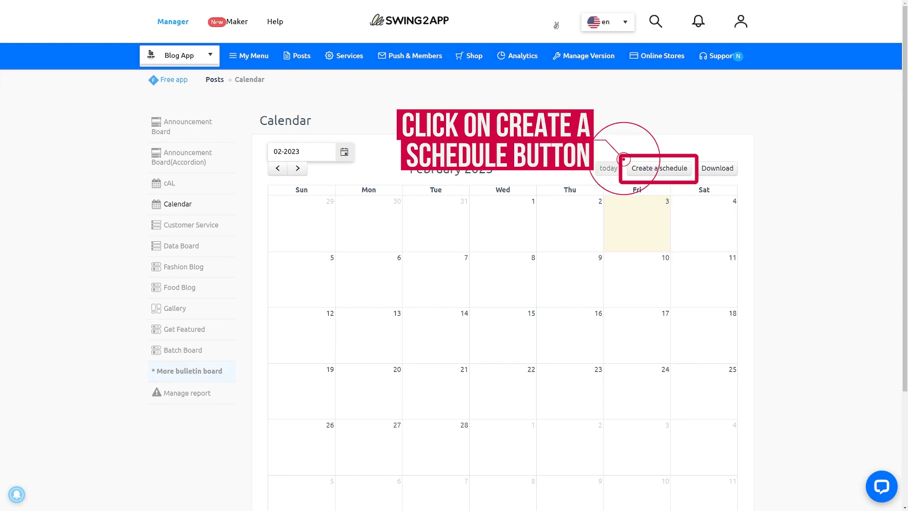
{"action": "left_click", "coordinate": [658, 168]}
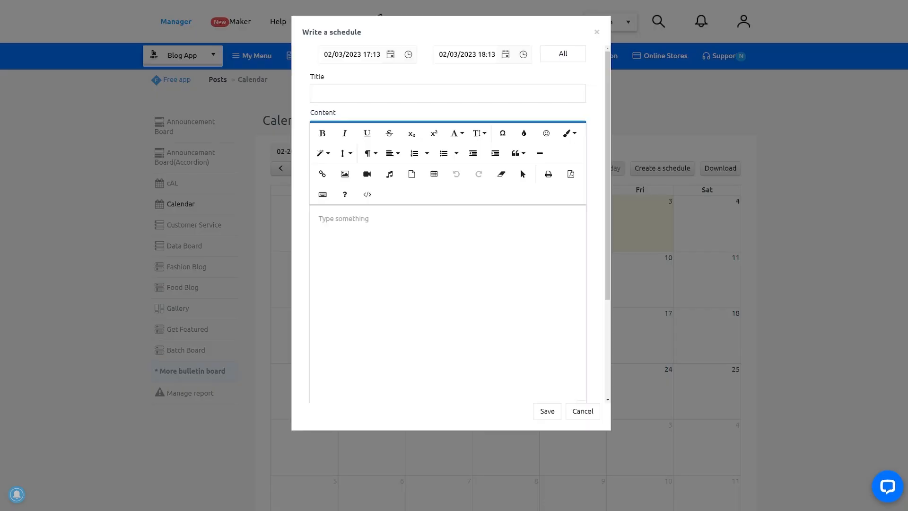
Step: Set the schedule to 02/03/2023 20:49–21:49, title Live Concert Schedule, content 'Live Singing Concert Schedule For Today'
{"action": "left_click", "coordinate": [391, 54]}
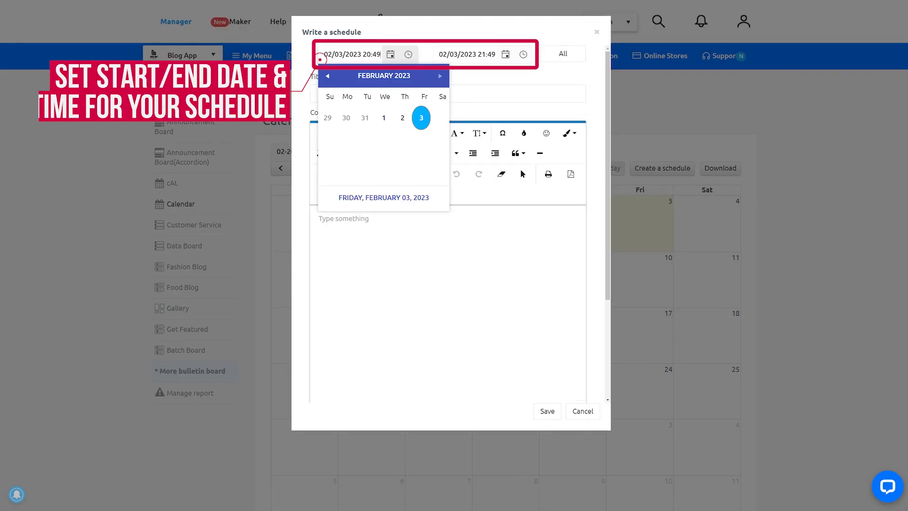
{"action": "left_click", "coordinate": [408, 54]}
{"action": "type", "text": "Live Concert Schedule"}
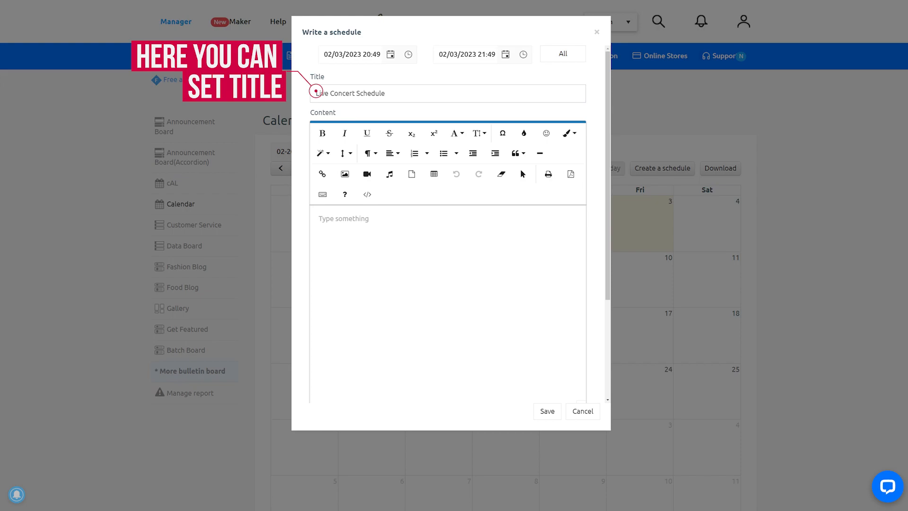
{"action": "type", "text": "Live Singing Concert Schedule For Today"}
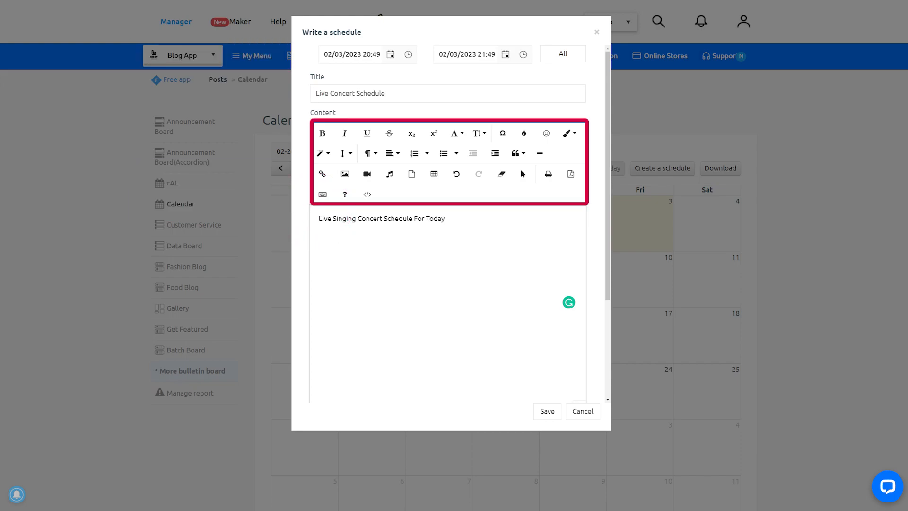
Step: Style the content with Impact font, a horizontal line and an uploaded image, then save the concert schedule
{"action": "left_click", "coordinate": [457, 132]}
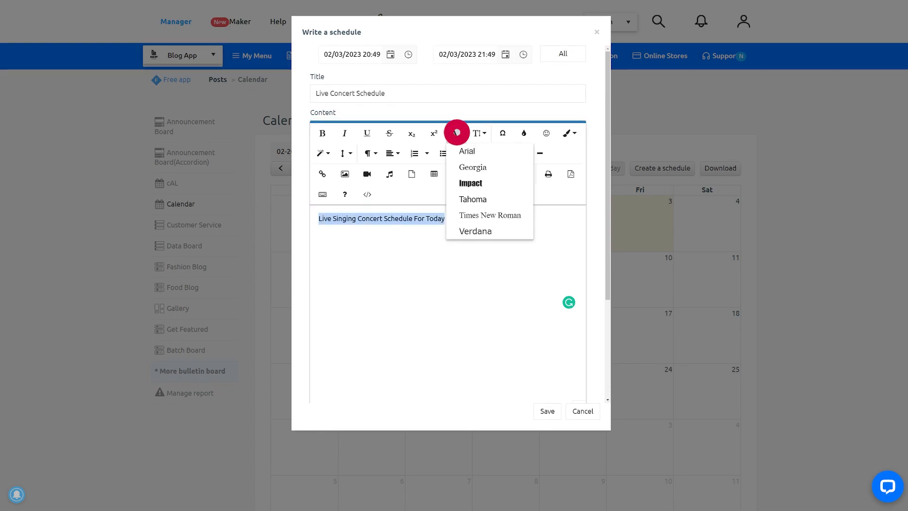
{"action": "left_click", "coordinate": [456, 131]}
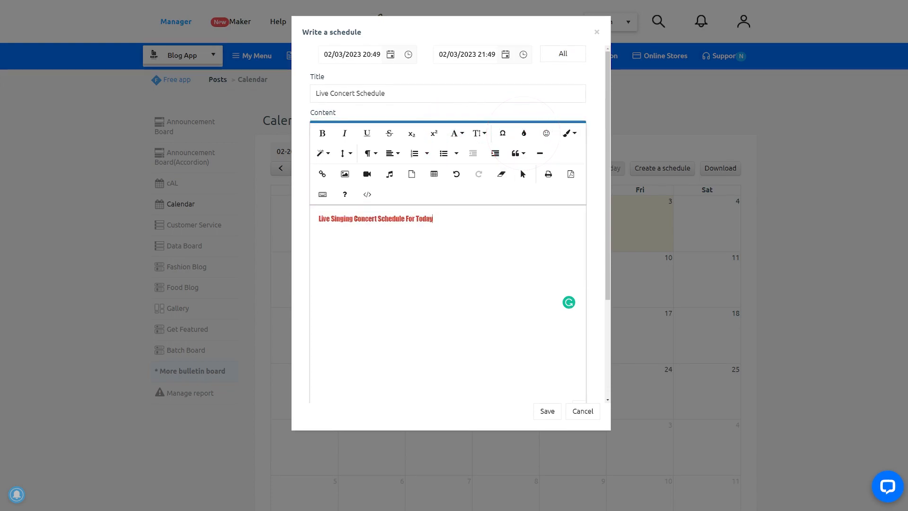
{"action": "mouse_move", "coordinate": [540, 152]}
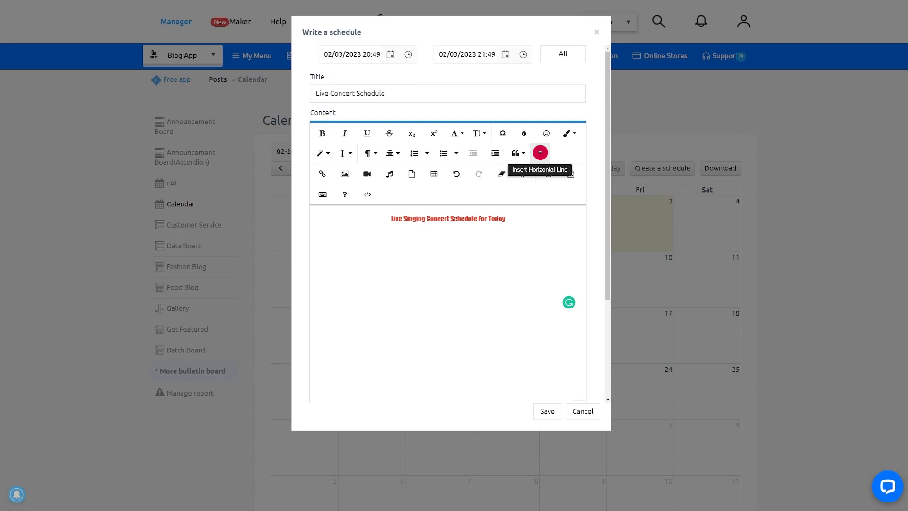
{"action": "left_click", "coordinate": [345, 174]}
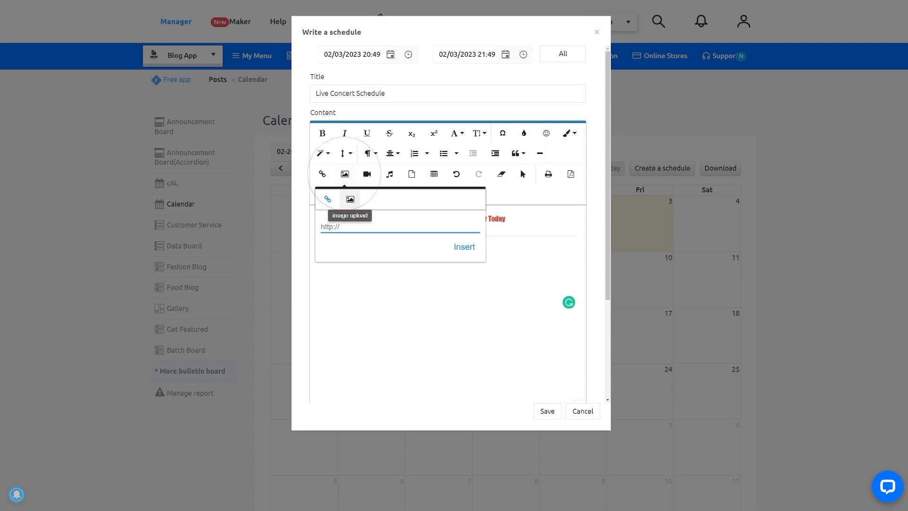
{"action": "left_click", "coordinate": [433, 174]}
{"action": "type", "text": "Monday"}
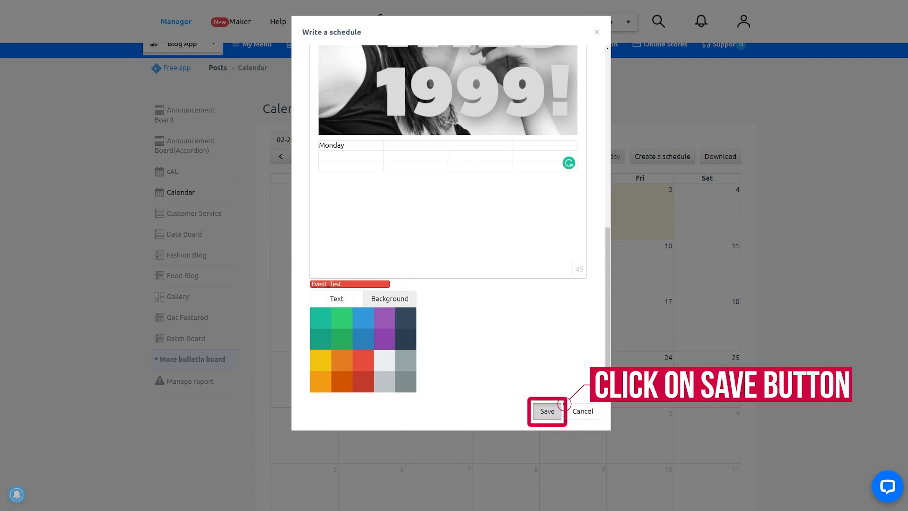
{"action": "left_click", "coordinate": [546, 412]}
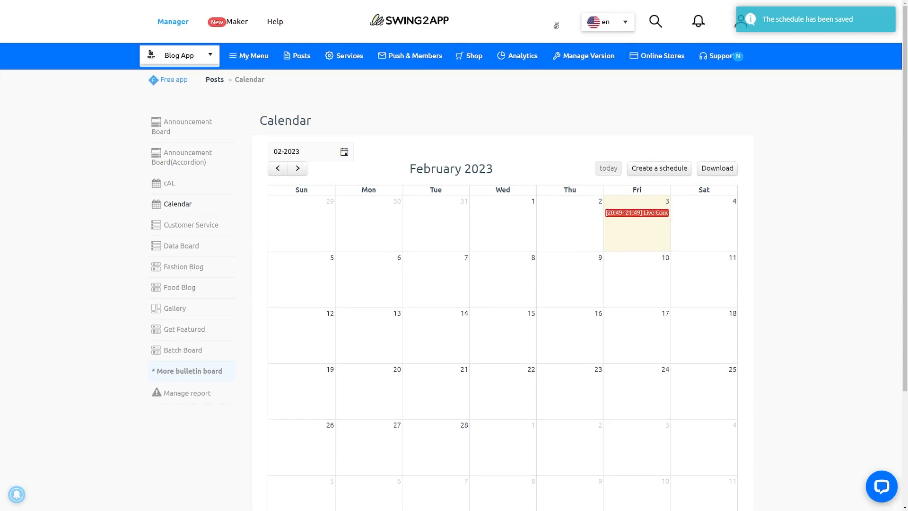
Step: Add a second February 3 schedule, the all-day Dance show 00:00–23:59, and save it
{"action": "left_click", "coordinate": [636, 212]}
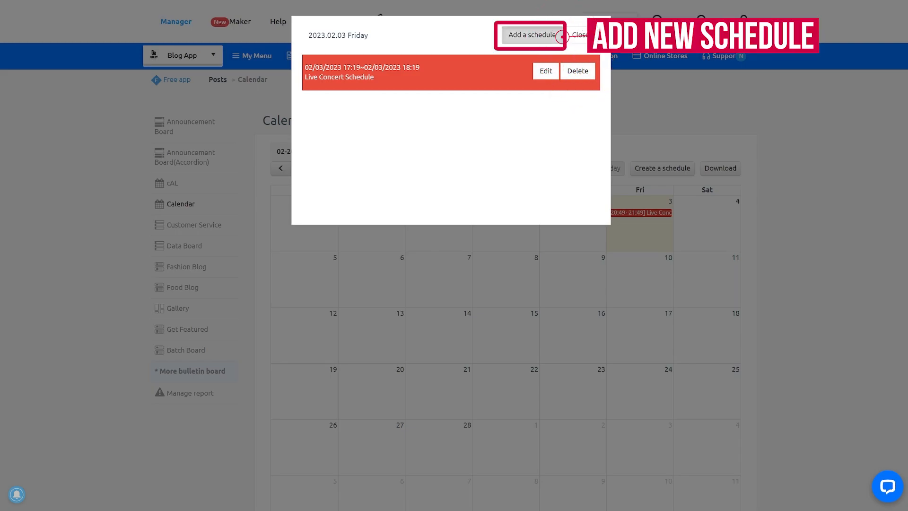
{"action": "left_click", "coordinate": [581, 35]}
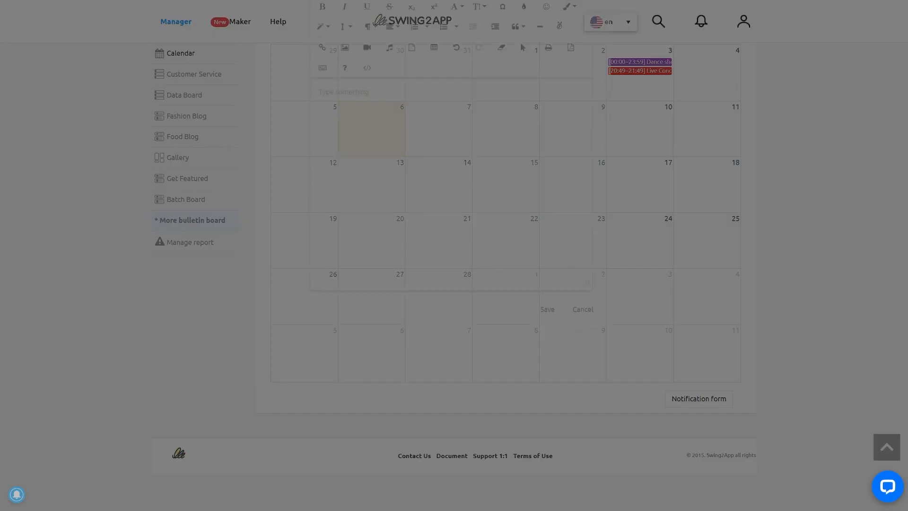
{"action": "left_click", "coordinate": [698, 399]}
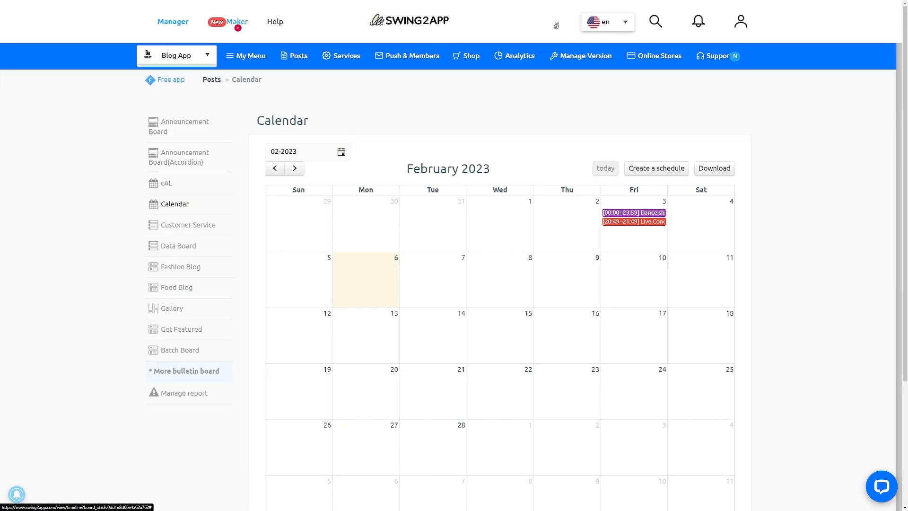
Step: In Maker, apply the UI KIT Calendar board design to the Calendar menu and save the app
{"action": "left_click", "coordinate": [237, 22]}
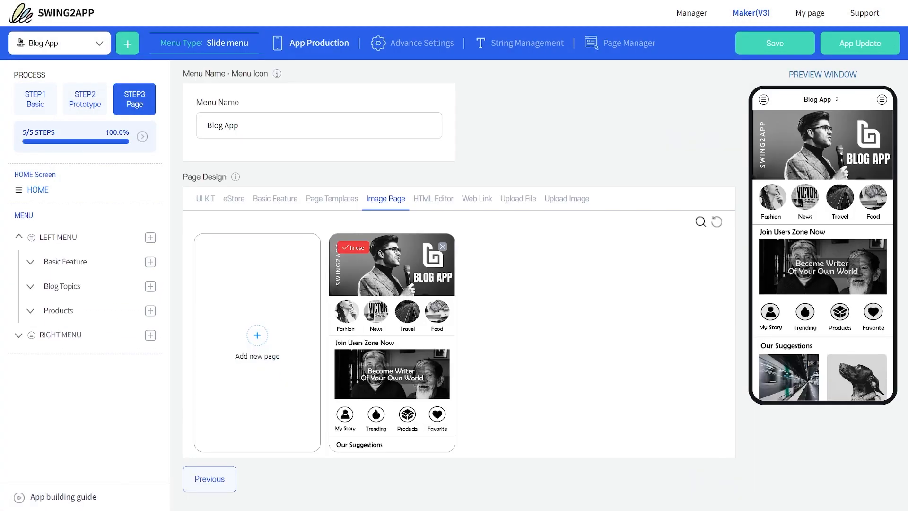
{"action": "left_click", "coordinate": [69, 285]}
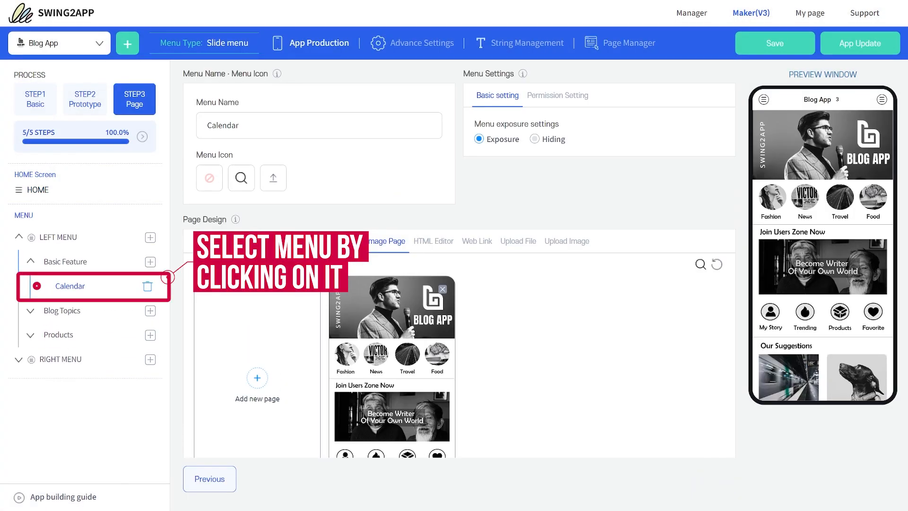
{"action": "left_click", "coordinate": [205, 241]}
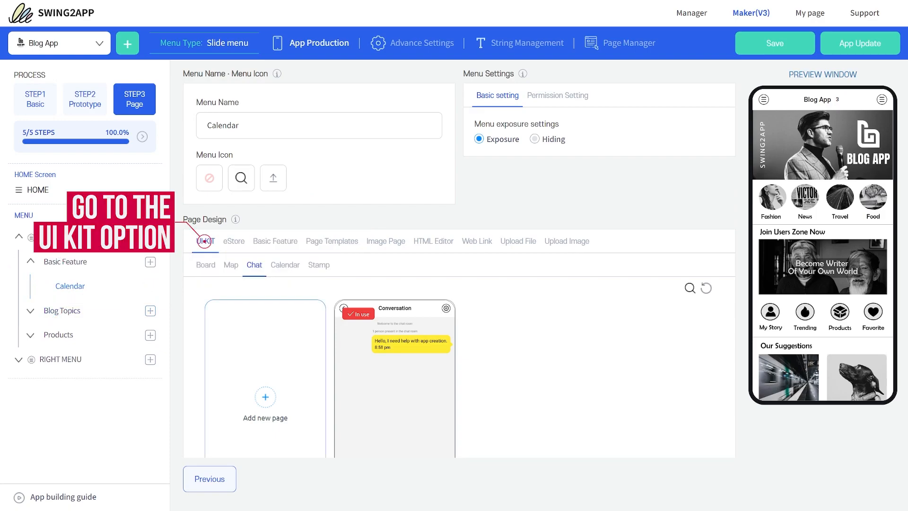
{"action": "left_click", "coordinate": [285, 265]}
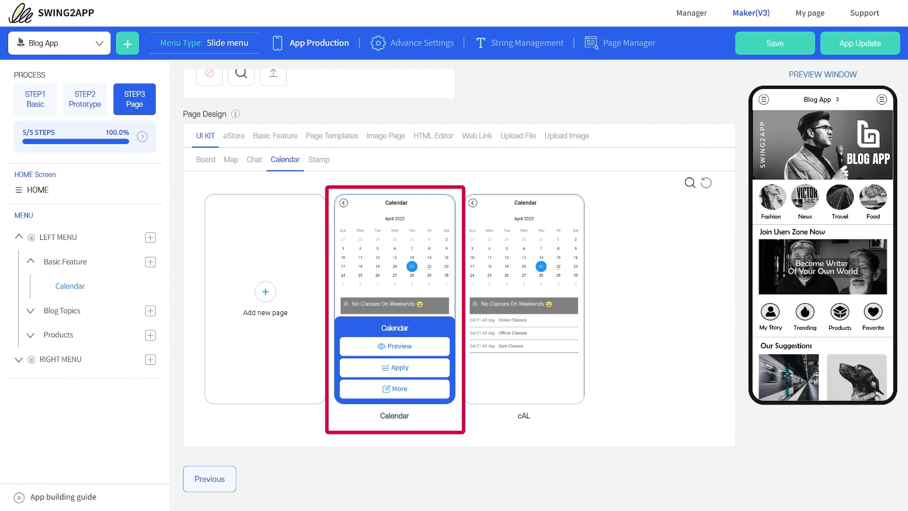
{"action": "left_click", "coordinate": [393, 366]}
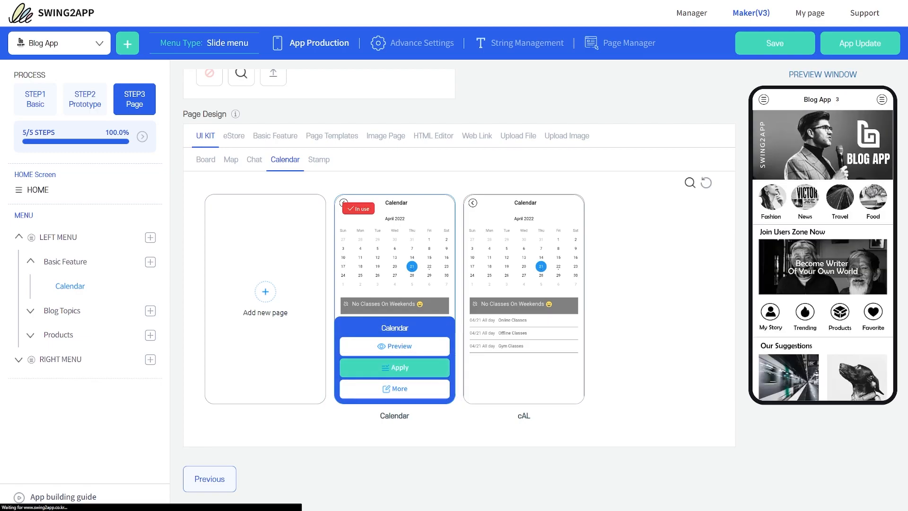
{"action": "left_click", "coordinate": [393, 346]}
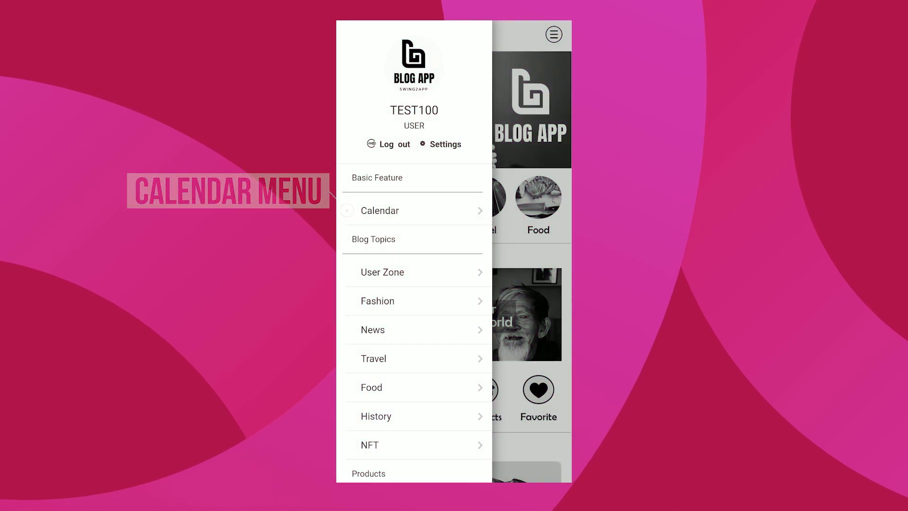
Step: In the mobile app's Calendar, view February 3's events and the Live Concert Schedule details
{"action": "left_click", "coordinate": [381, 210]}
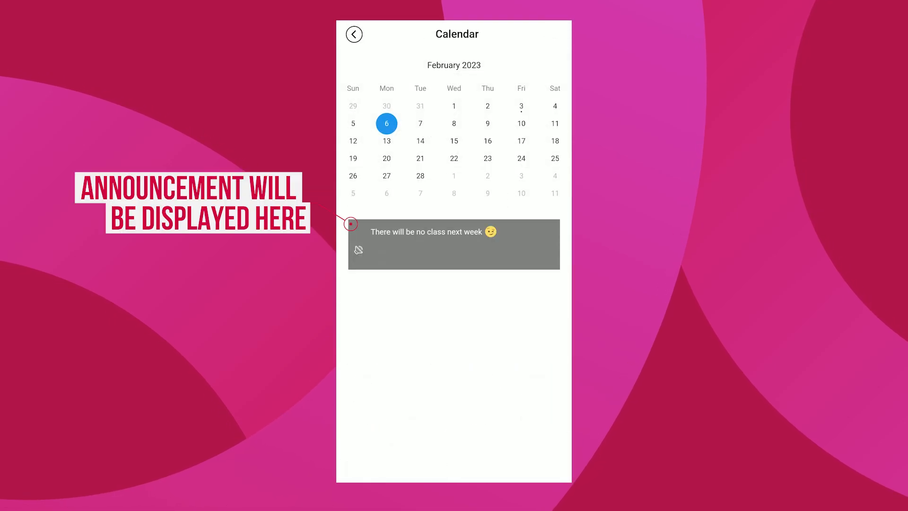
{"action": "left_click", "coordinate": [520, 106]}
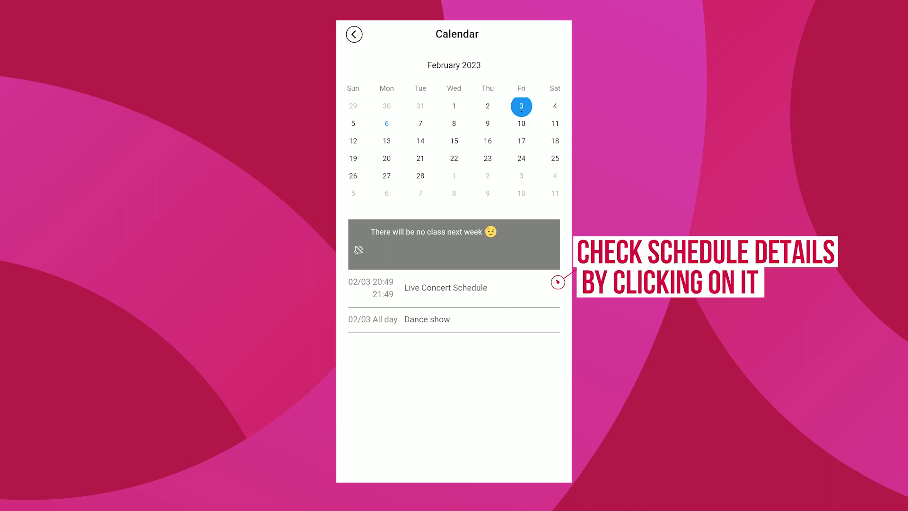
{"action": "left_click", "coordinate": [446, 288]}
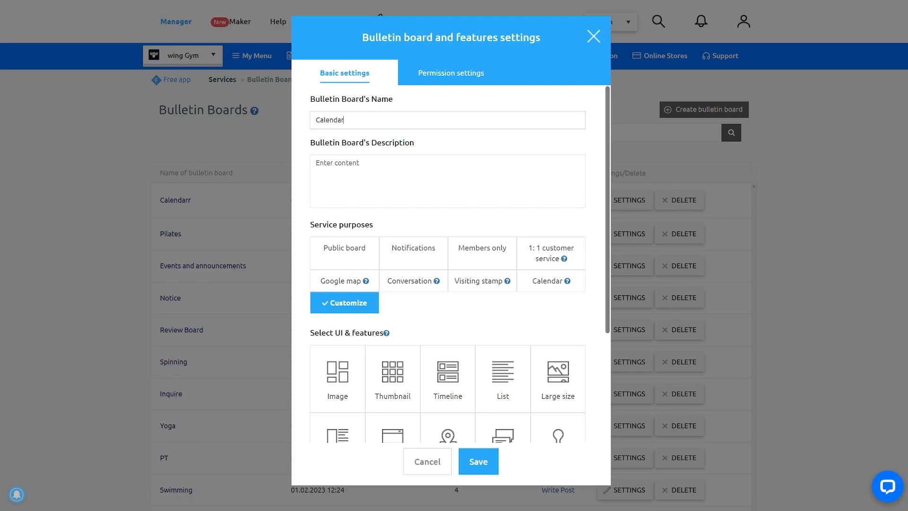
Step: Set the Calendar board's Write and View Texts permissions to User and save
{"action": "scroll", "scroll_direction": "down", "scroll_amount": 3}
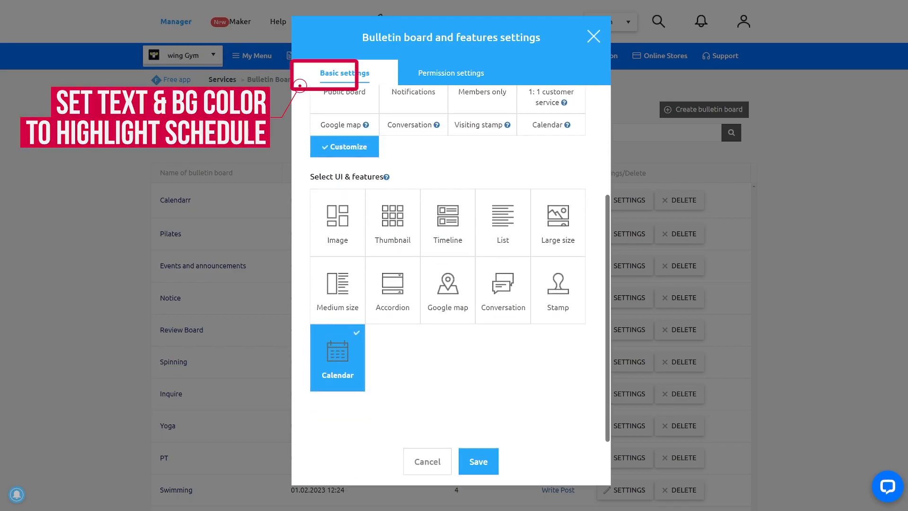
{"action": "scroll", "scroll_direction": "up", "scroll_amount": 3}
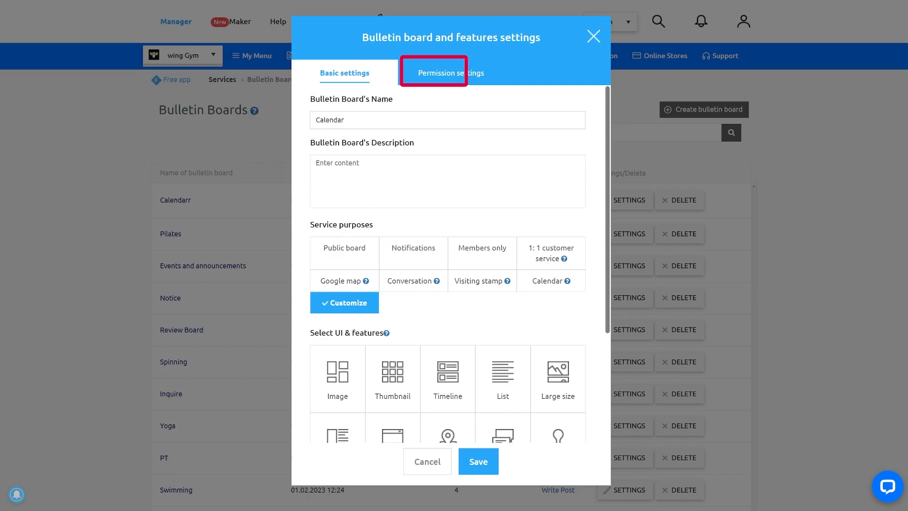
{"action": "left_click", "coordinate": [450, 73]}
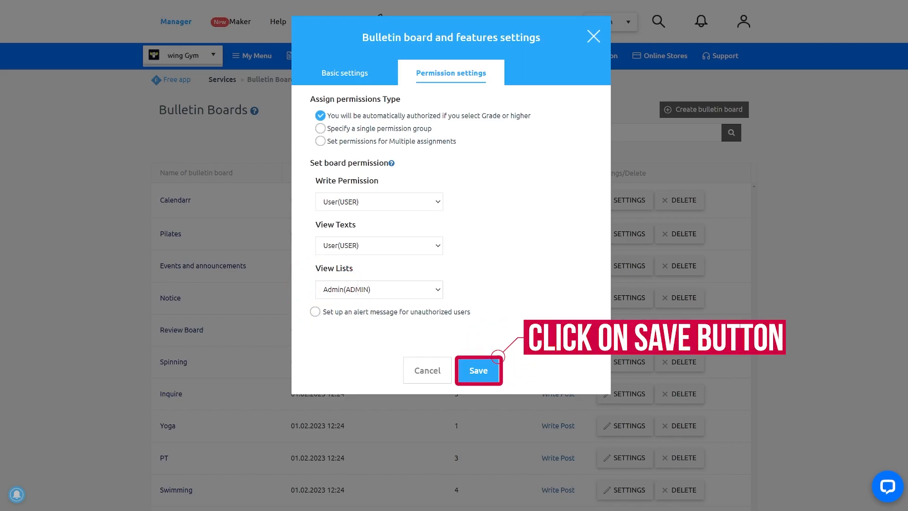
{"action": "left_click", "coordinate": [478, 369]}
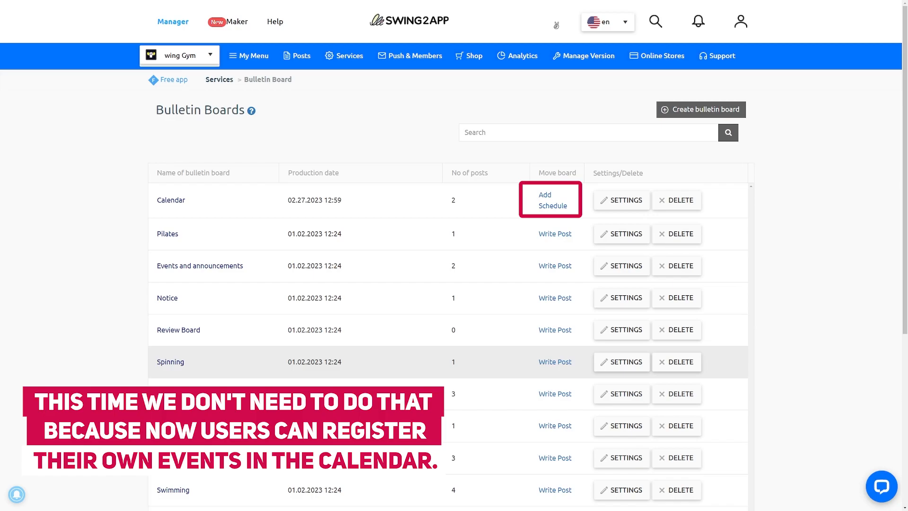
{"action": "mouse_move", "coordinate": [550, 200]}
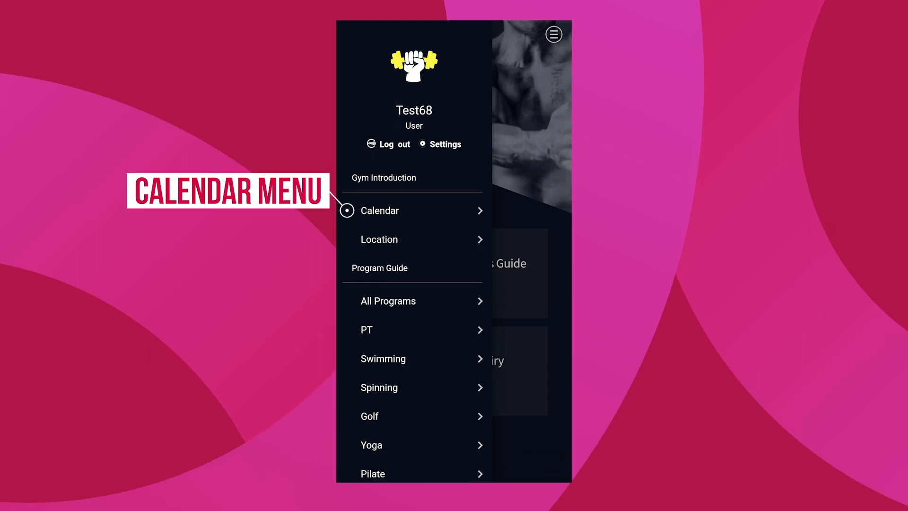
Step: View the gym app's Calendar for February 2023 with the 27th selected
{"action": "left_click", "coordinate": [380, 210]}
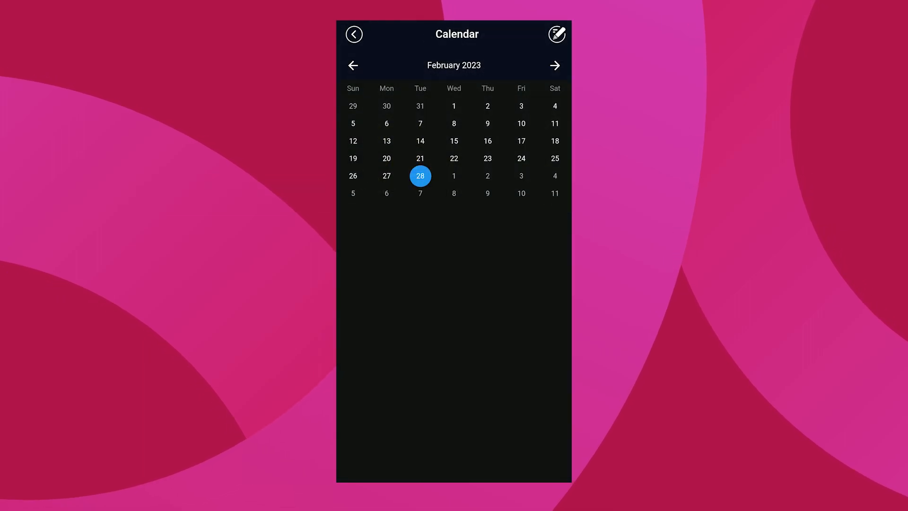
{"action": "left_click", "coordinate": [556, 34]}
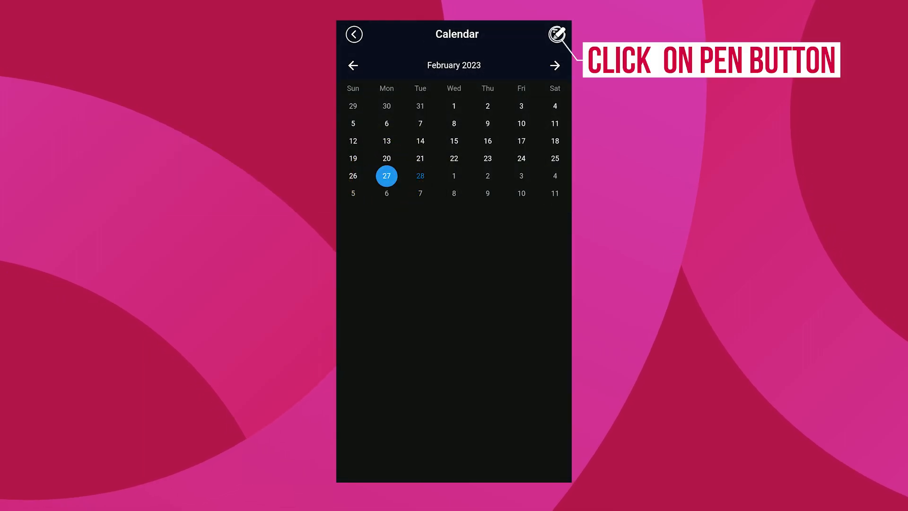
Step: Register a Workout schedule from 2023.02.21 03:00 to 2023.03.10 08:00 with four goal lines
{"action": "left_click", "coordinate": [554, 34]}
{"action": "type", "text": "Workout"}
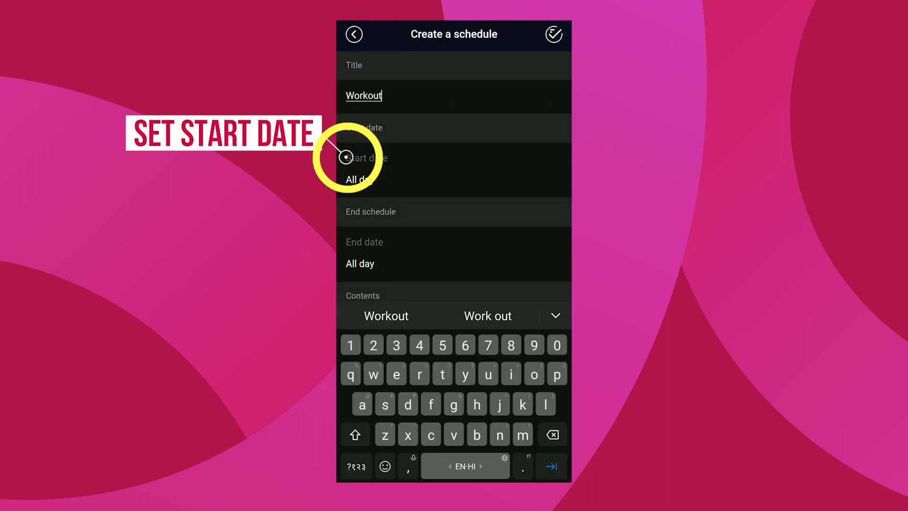
{"action": "left_click", "coordinate": [370, 158]}
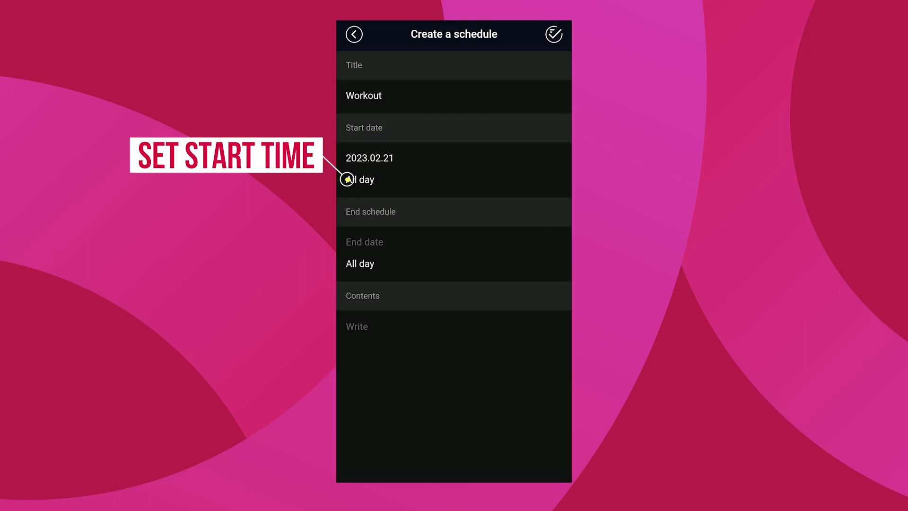
{"action": "left_click", "coordinate": [360, 179]}
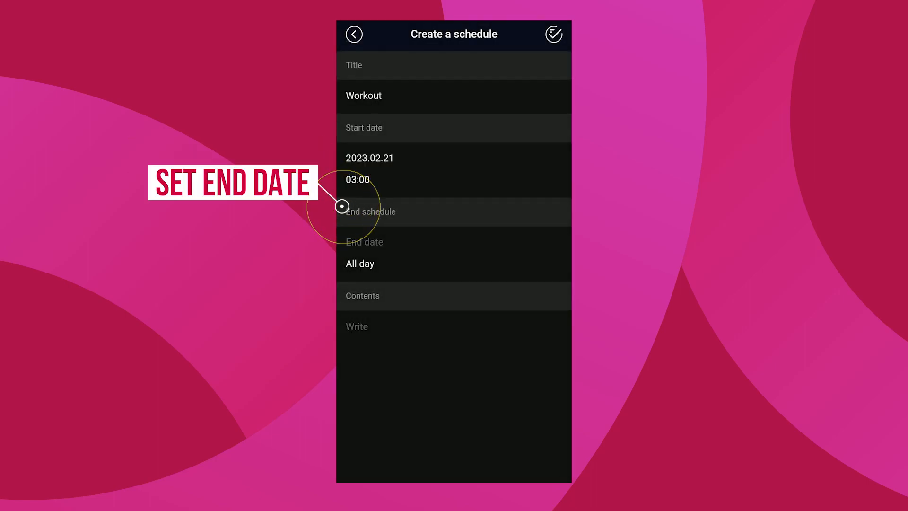
{"action": "left_click", "coordinate": [370, 242]}
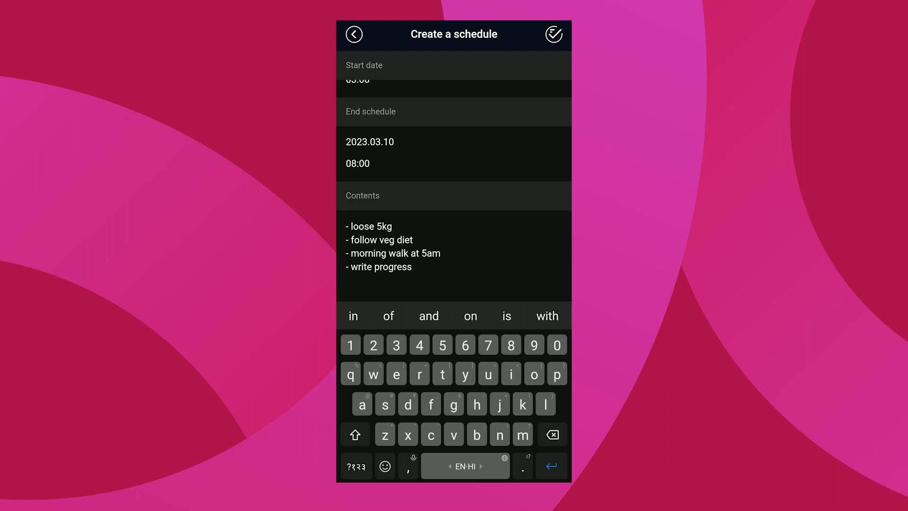
{"action": "left_click", "coordinate": [554, 34]}
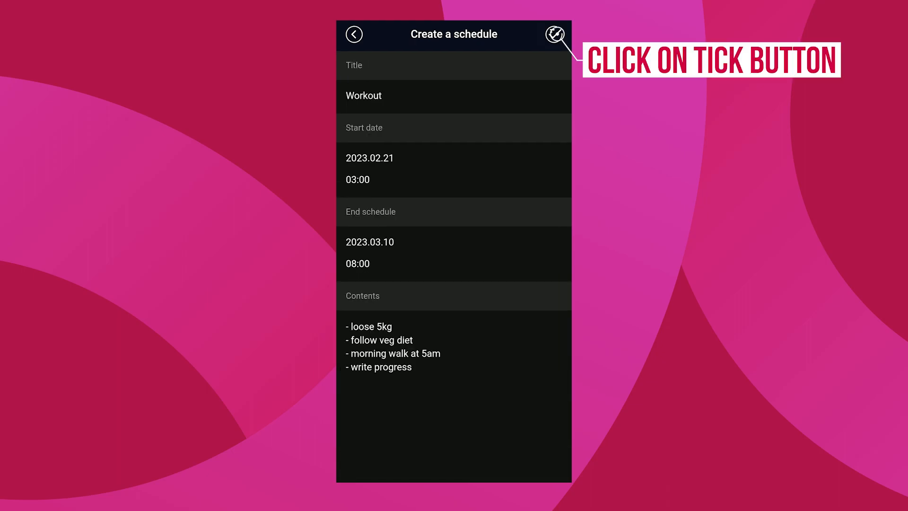
{"action": "left_click", "coordinate": [555, 34]}
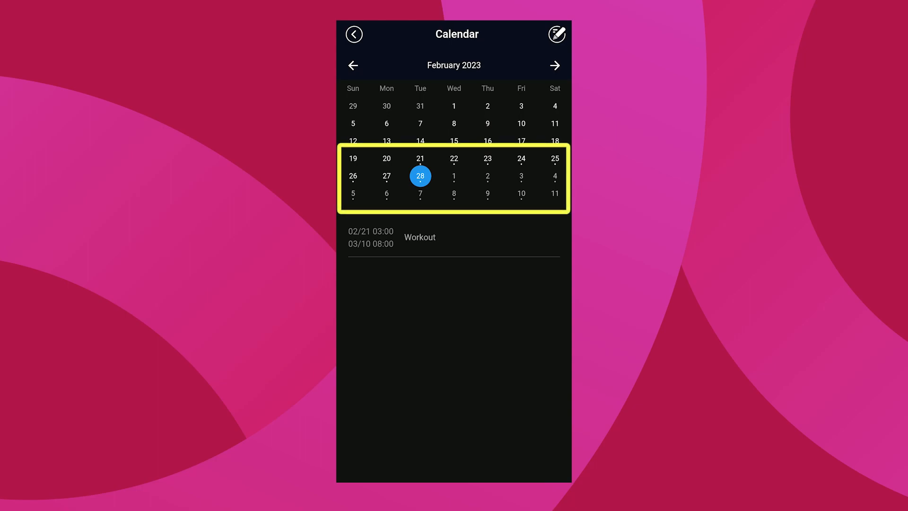
Step: View the Workout event's details from February 27 with its Edit and Delete options
{"action": "left_click", "coordinate": [386, 176]}
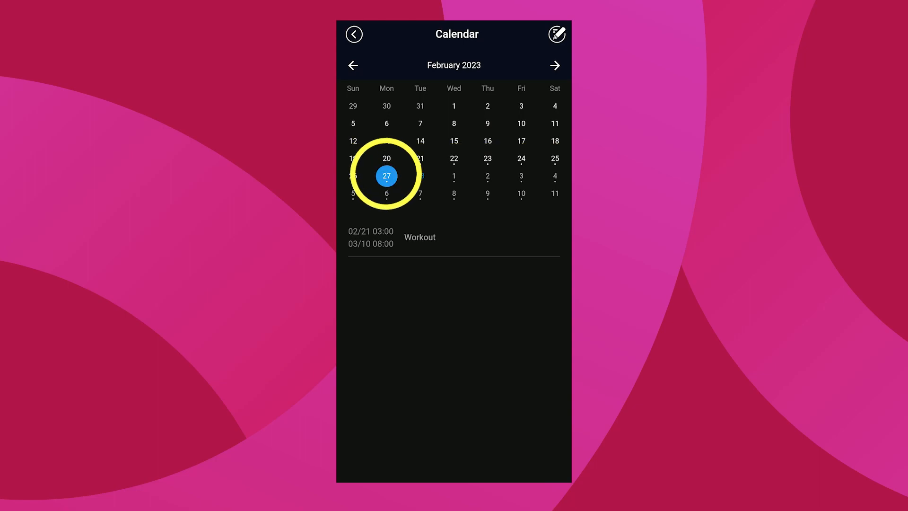
{"action": "left_click", "coordinate": [453, 237]}
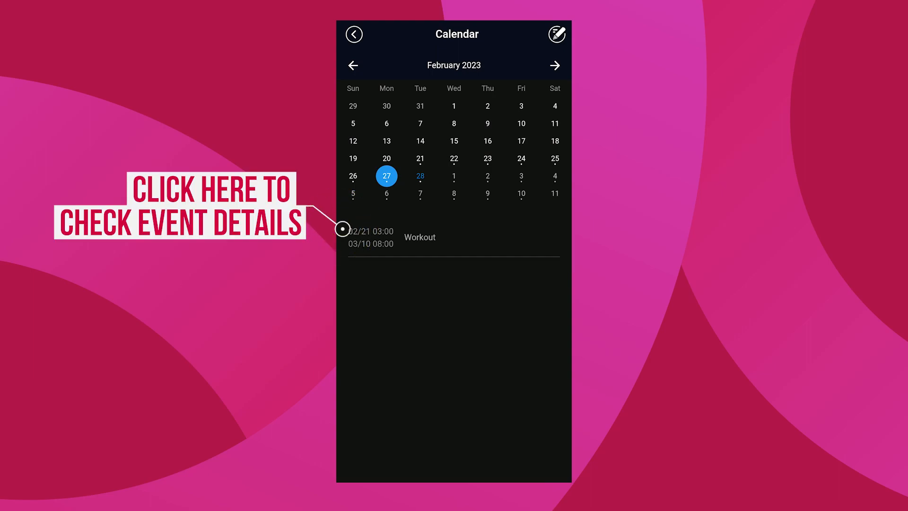
{"action": "left_click", "coordinate": [419, 236]}
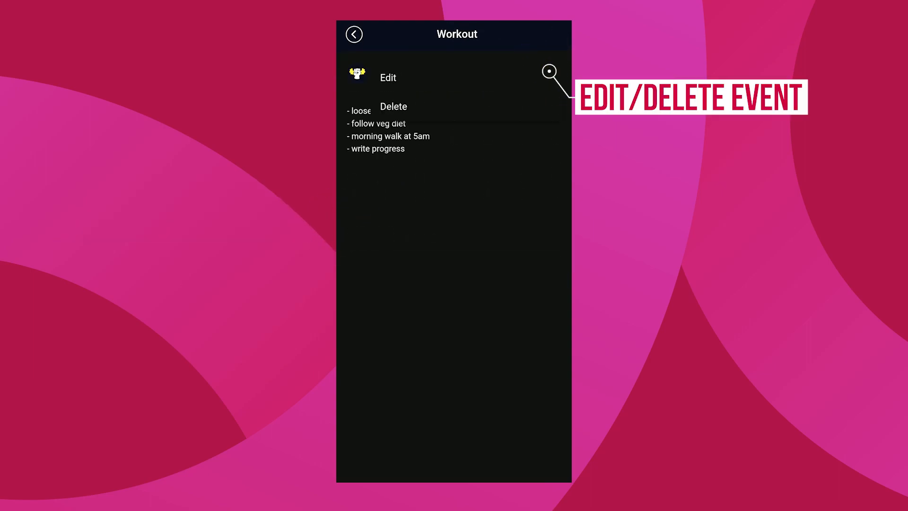